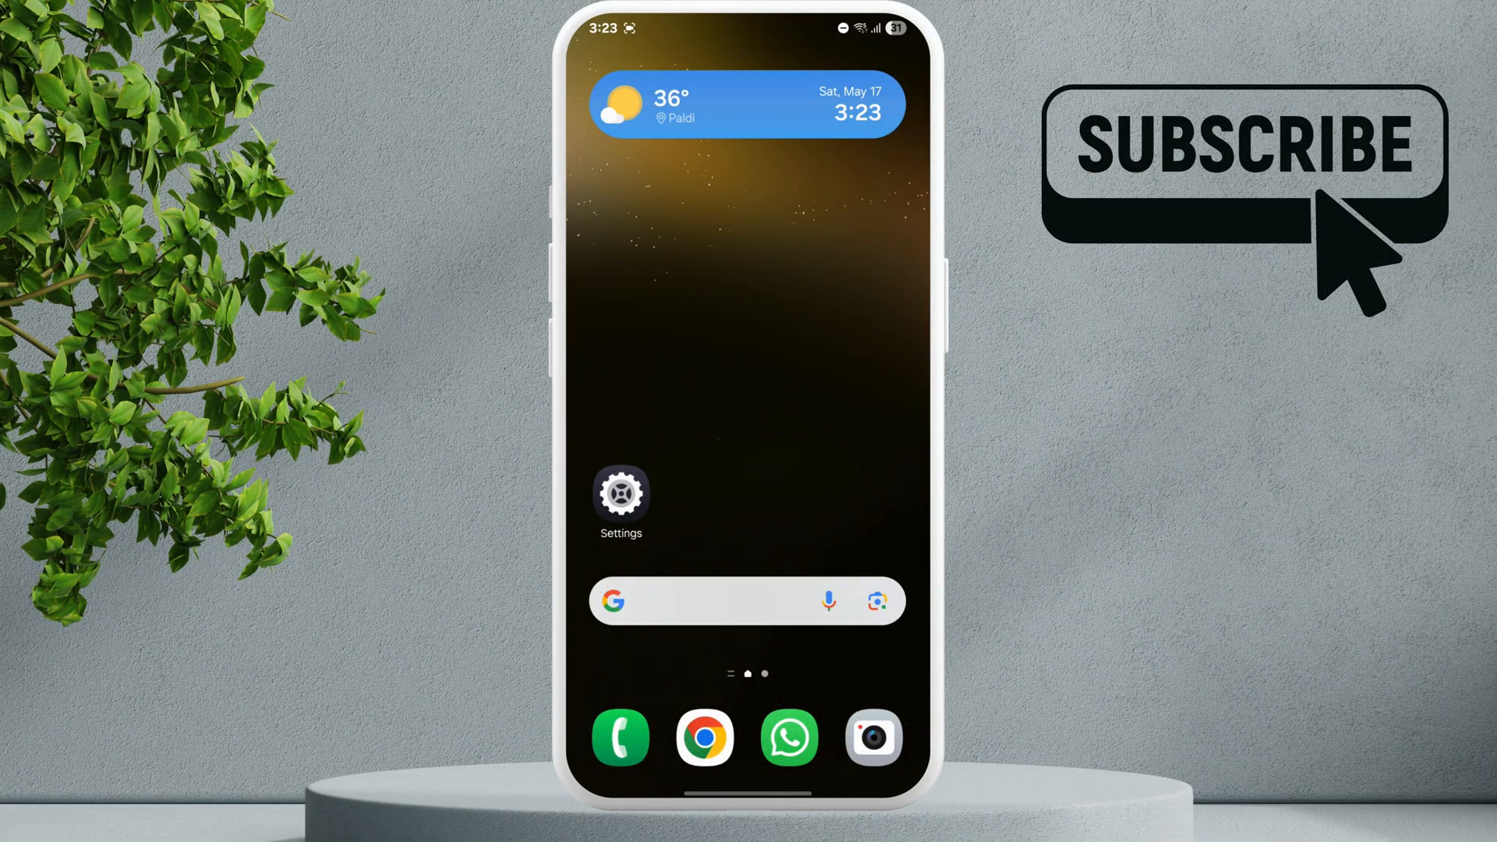
- Go from the home screen into Settings and reach the Apps page listing 239 apps
click(620, 495)
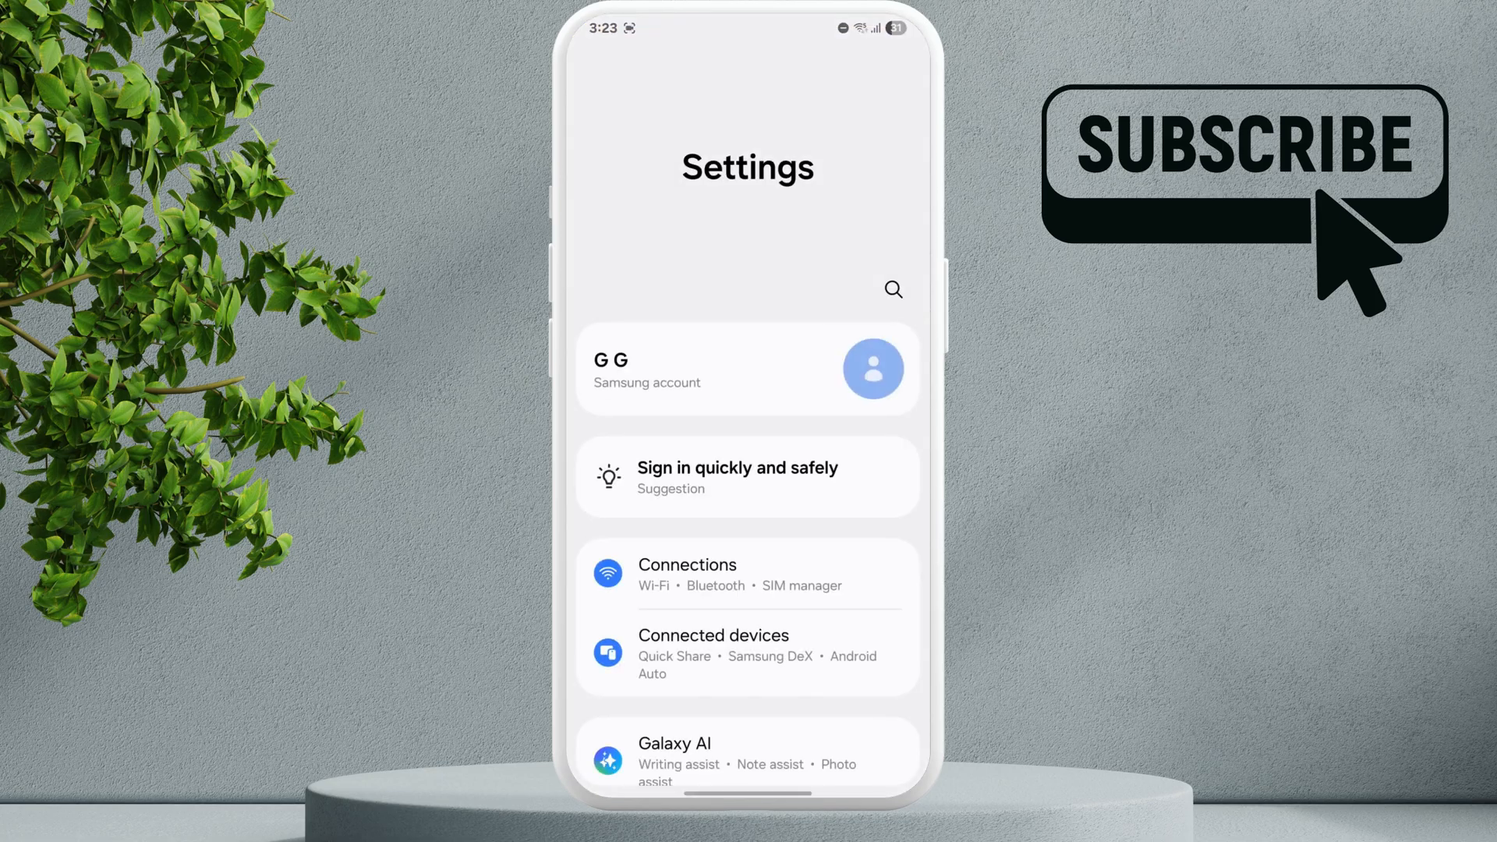
scroll(down, 3)
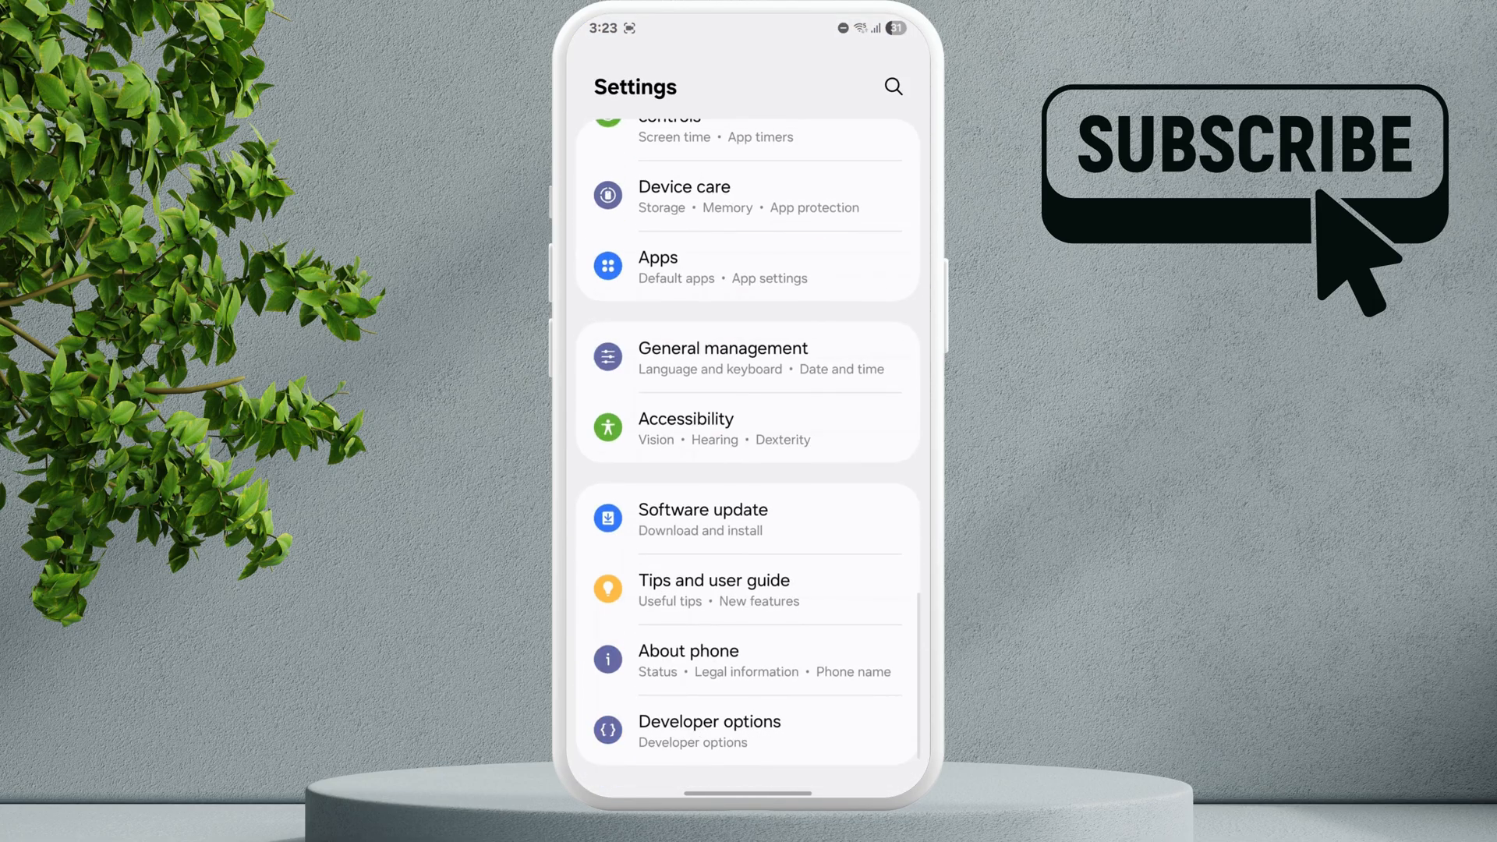
click(658, 257)
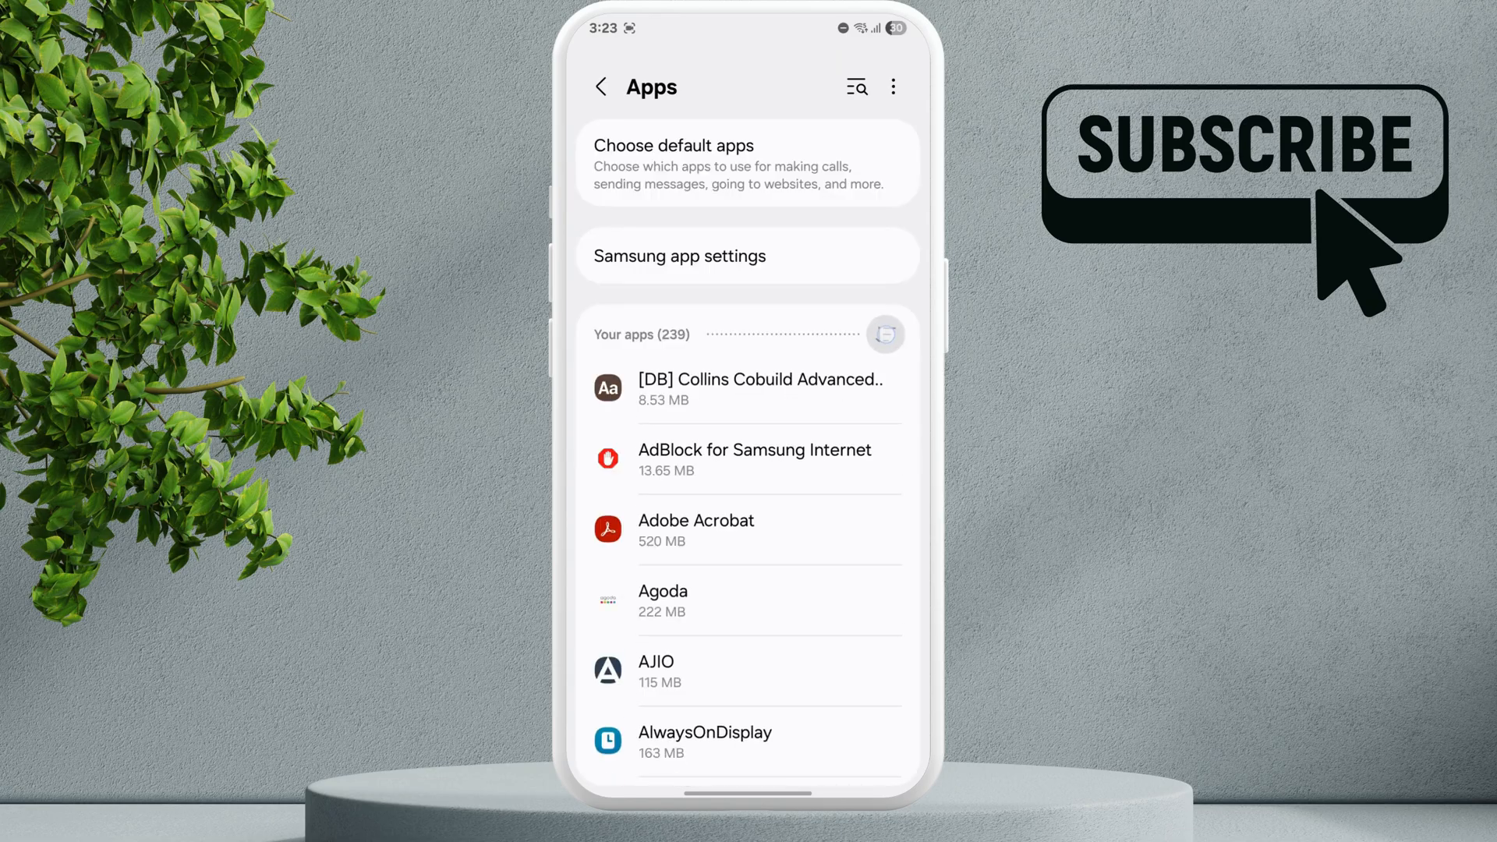
- Enable Show system apps in the app list filter and apply it
click(856, 86)
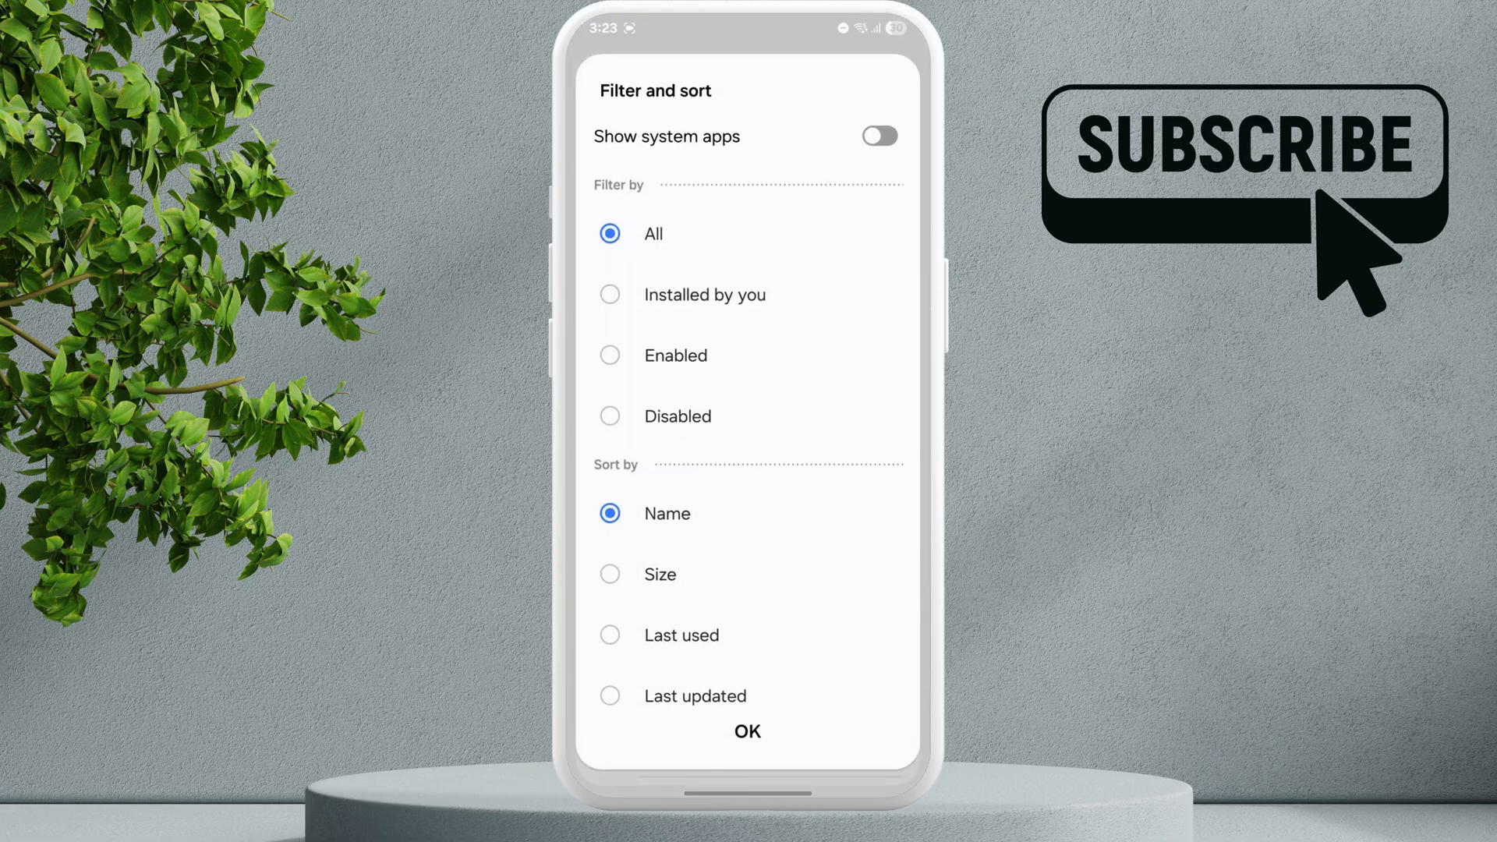
click(877, 136)
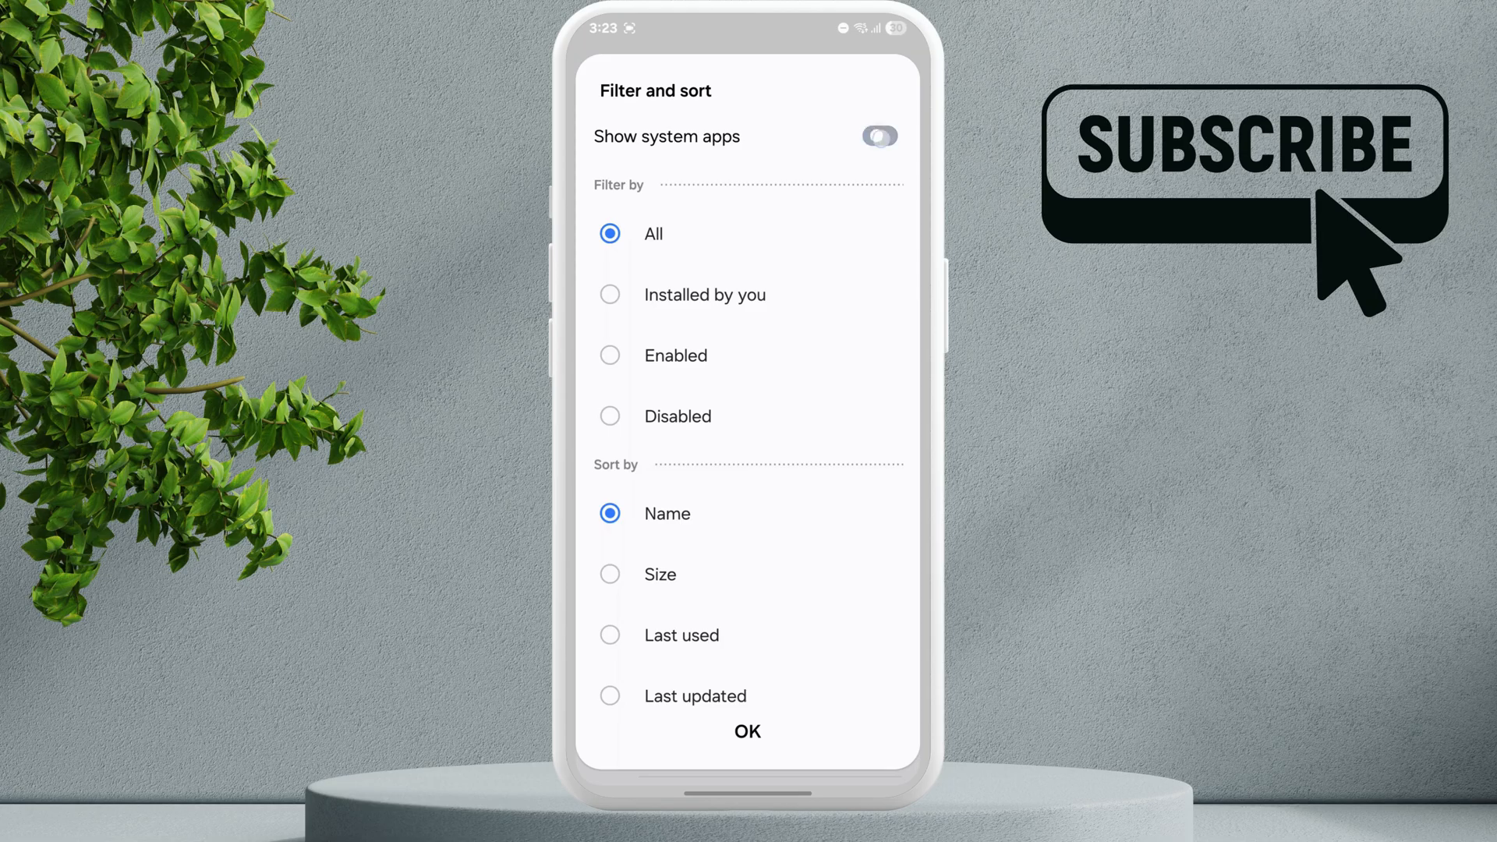
click(746, 730)
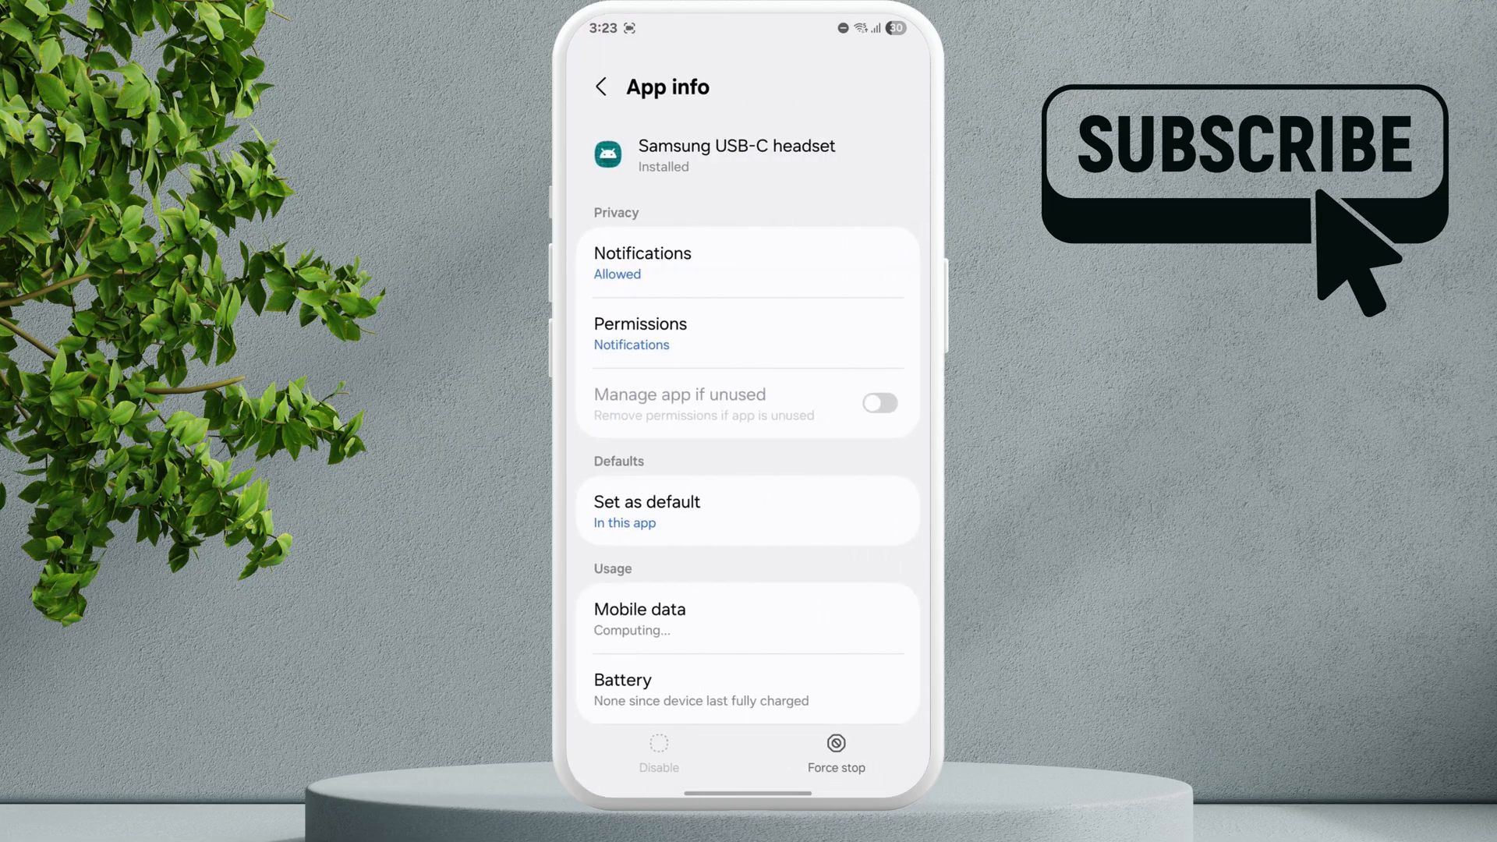
- Force stop the Samsung USB-C headset app, then find 'usb' and reach USBSettings app info
click(834, 754)
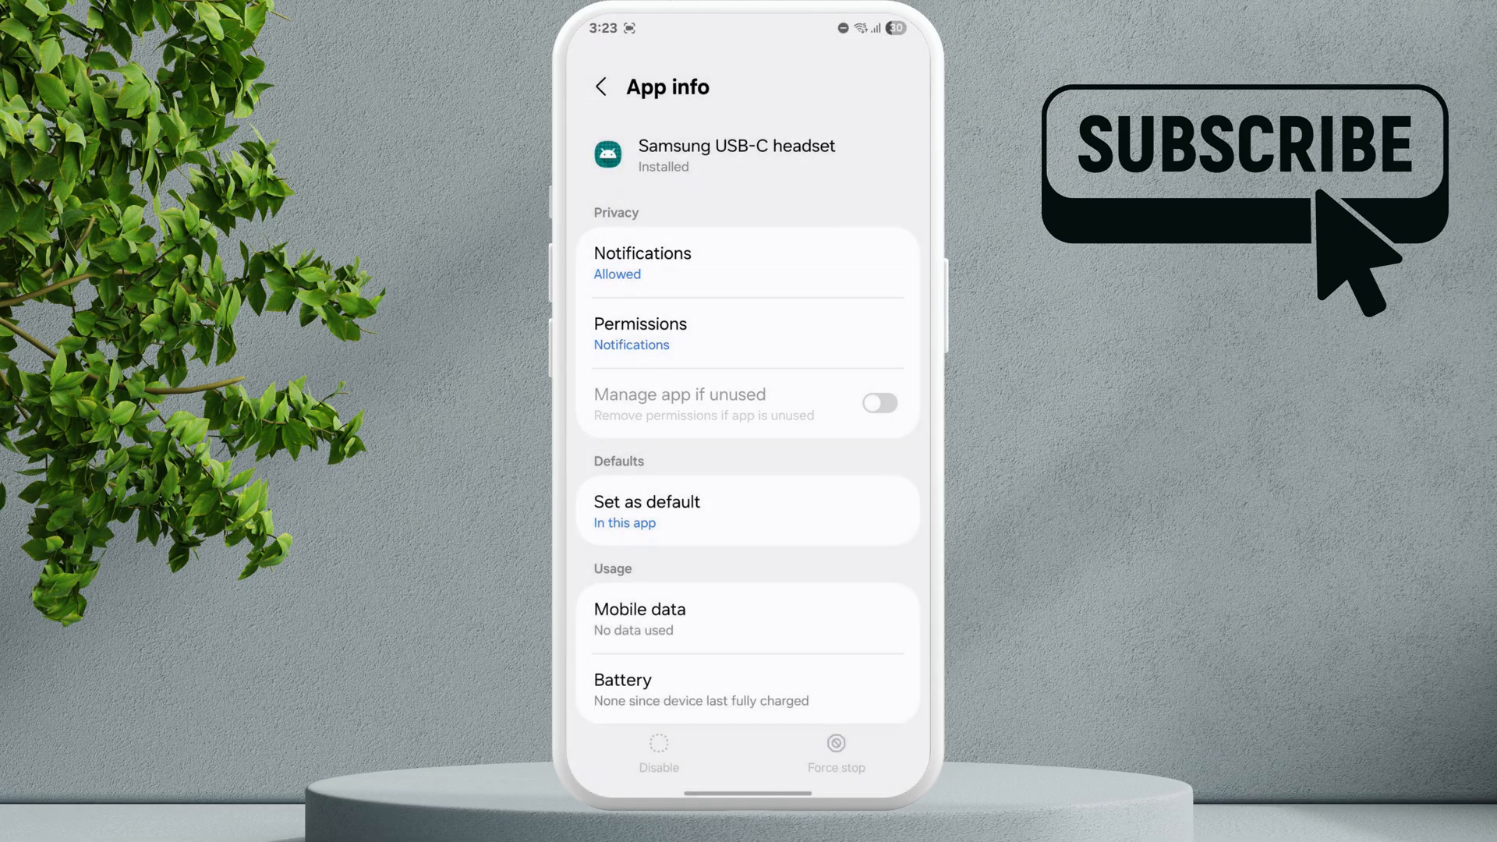
text(usb)
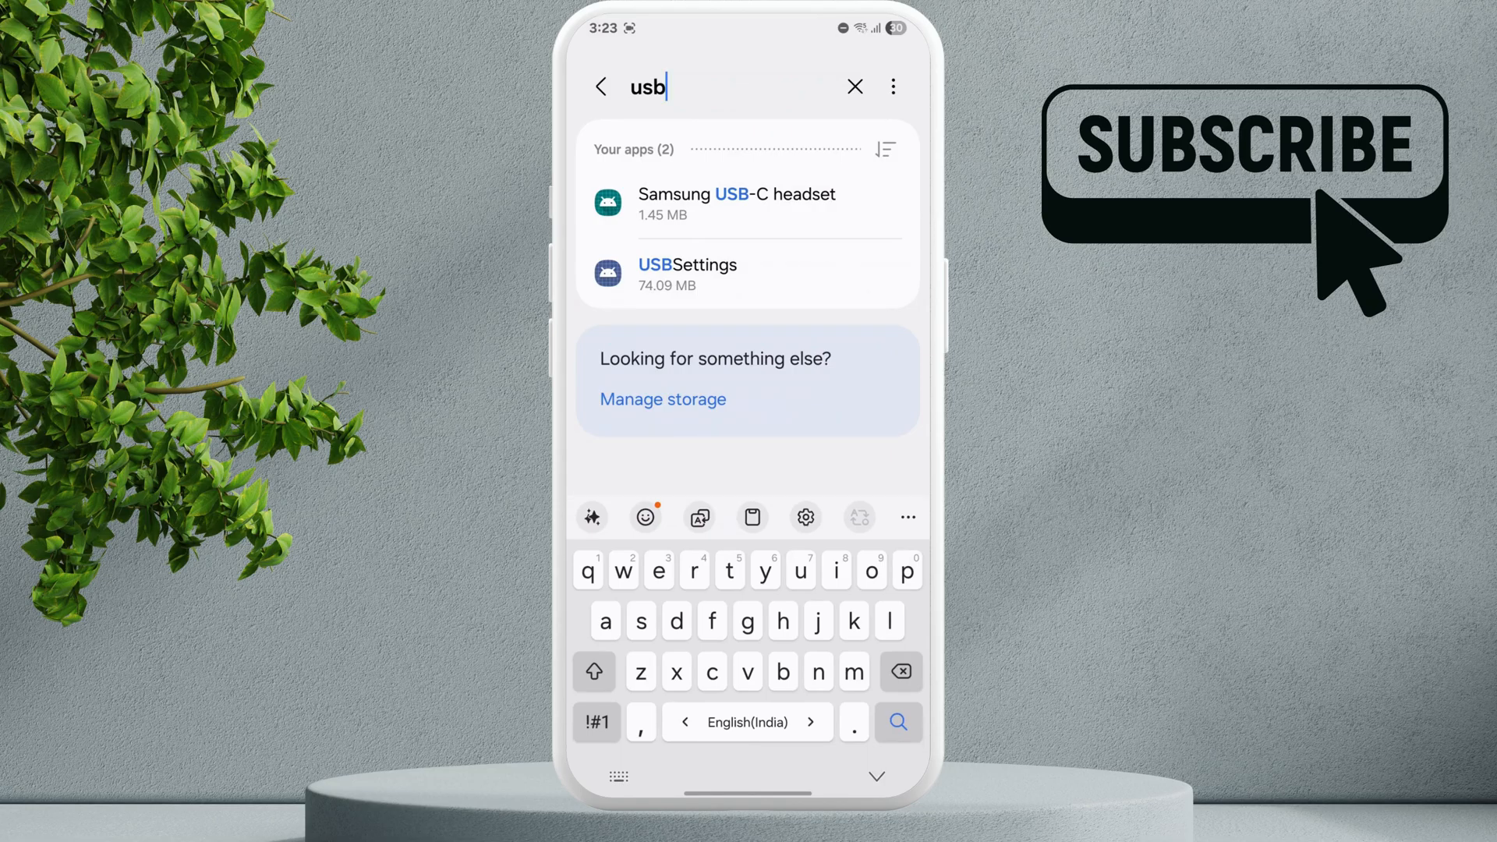
click(686, 274)
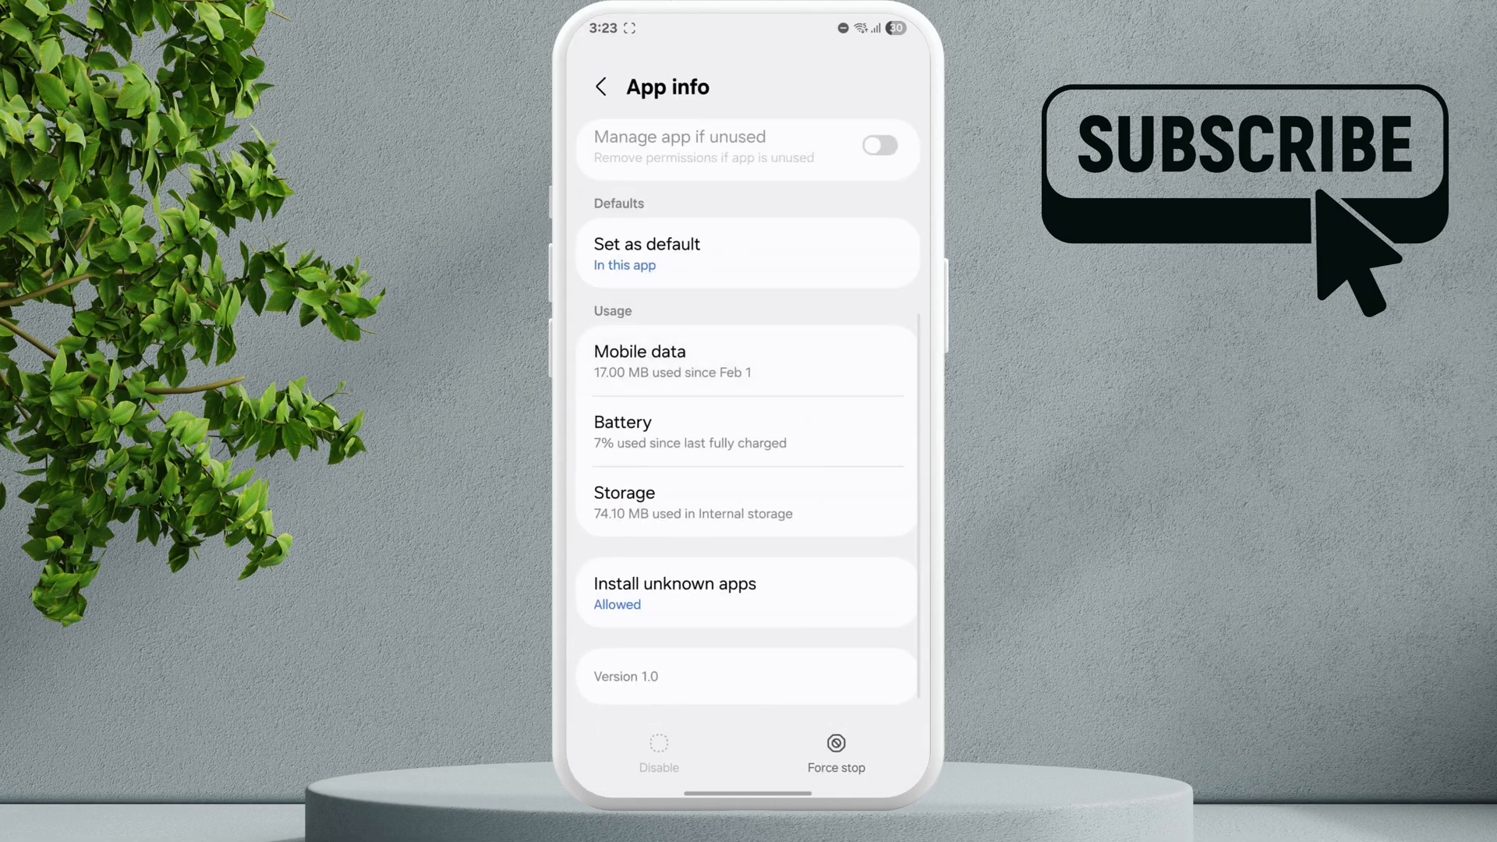
- Clear the USBSettings cache to 0 B from its Storage page and return to the main Settings list
click(747, 501)
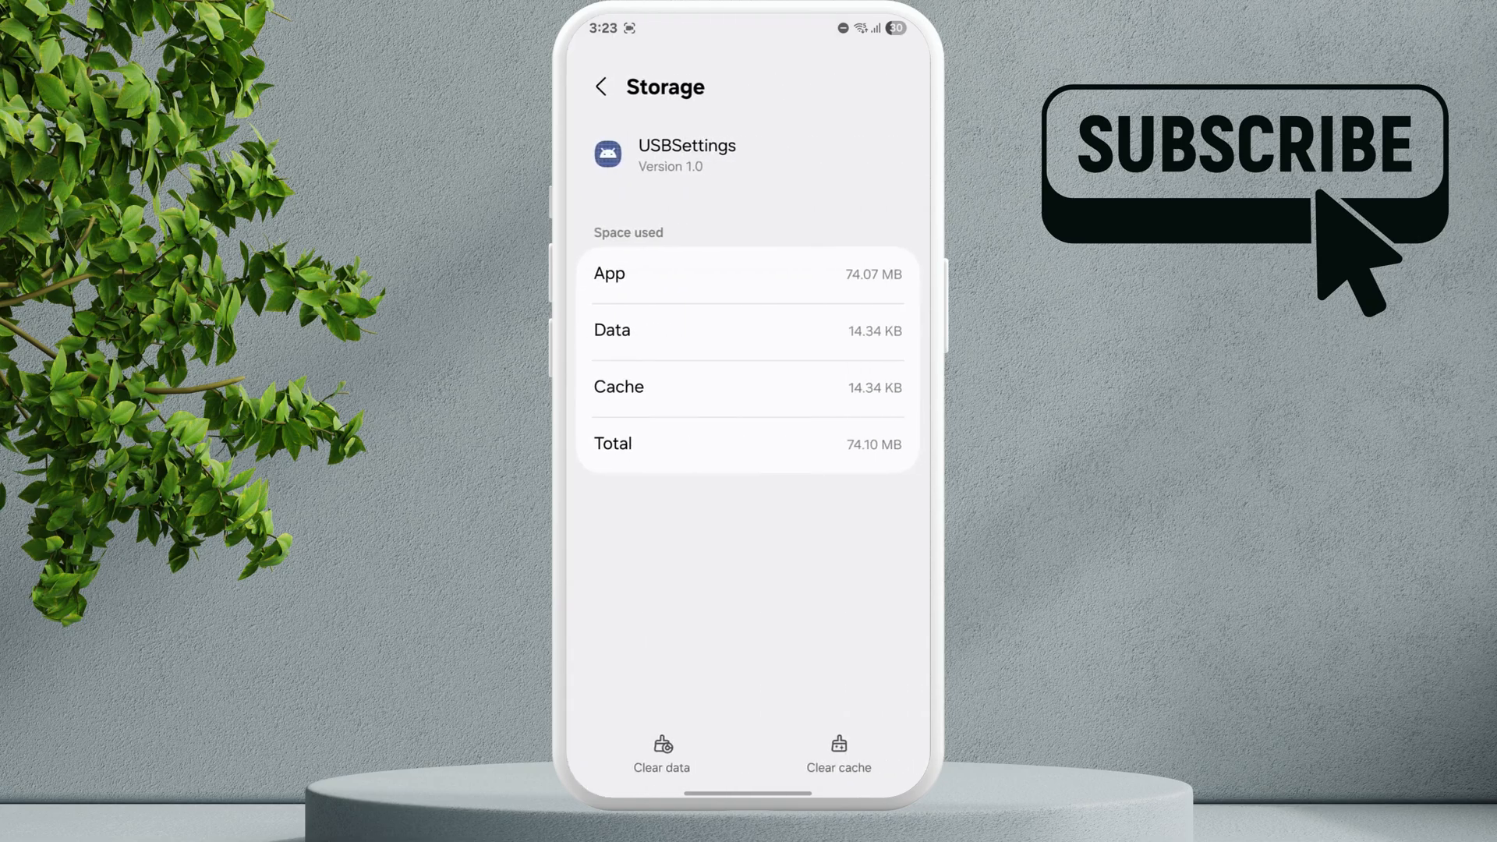
click(839, 752)
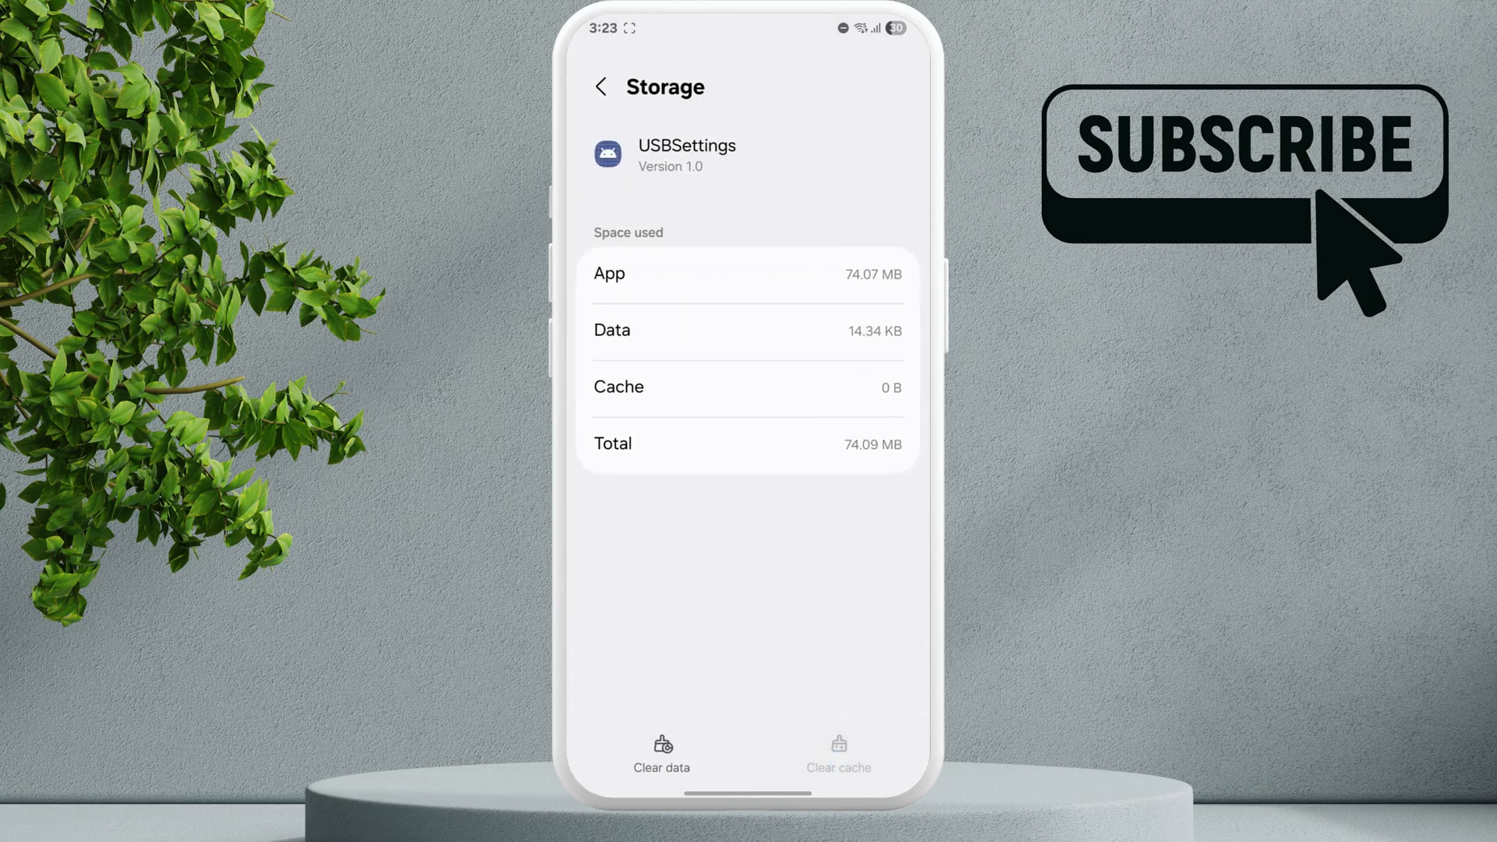
click(598, 87)
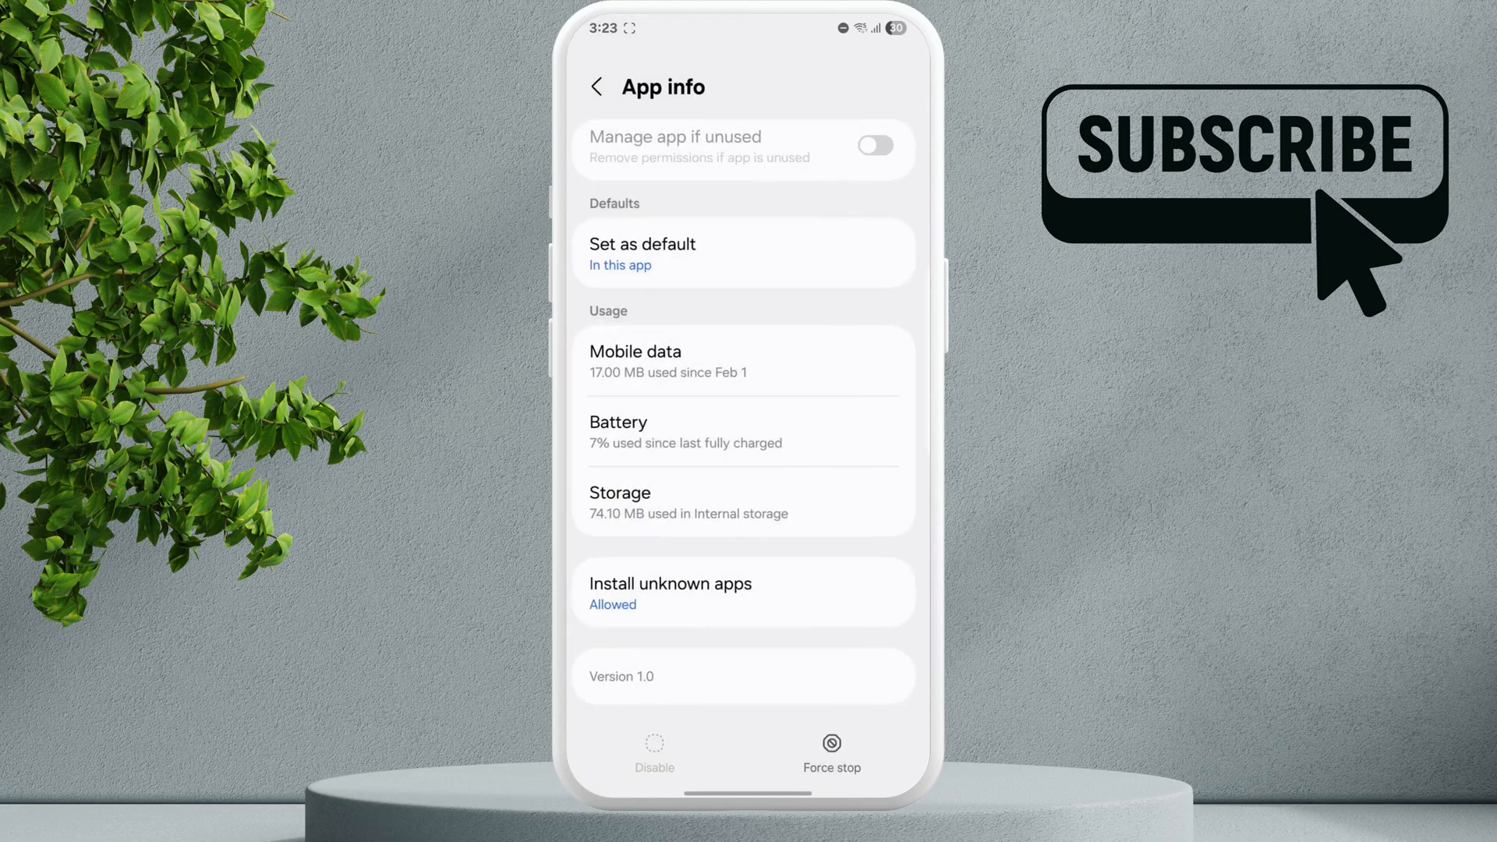
text(usb)
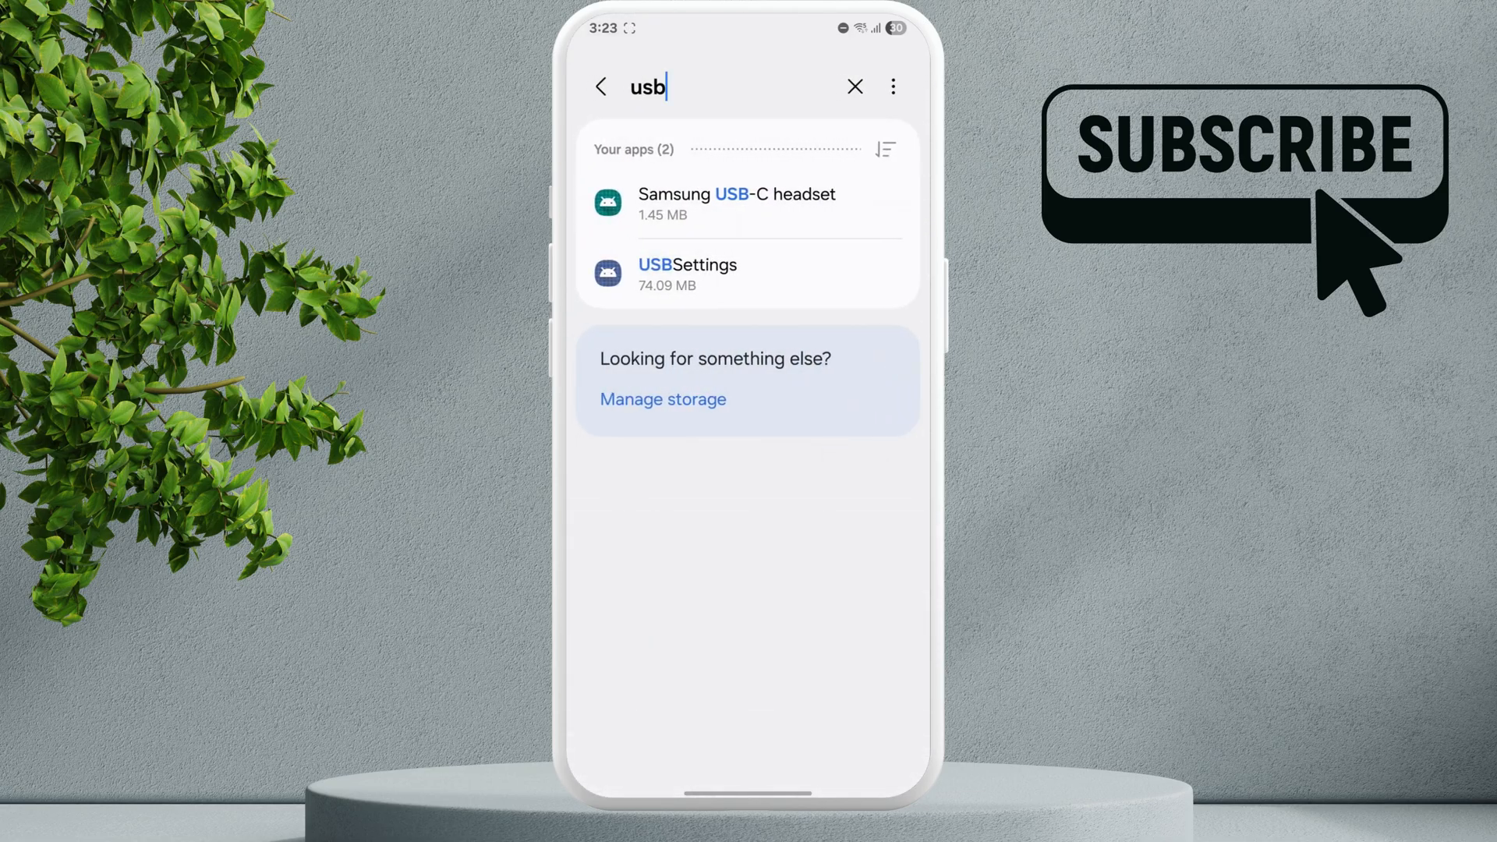
click(599, 85)
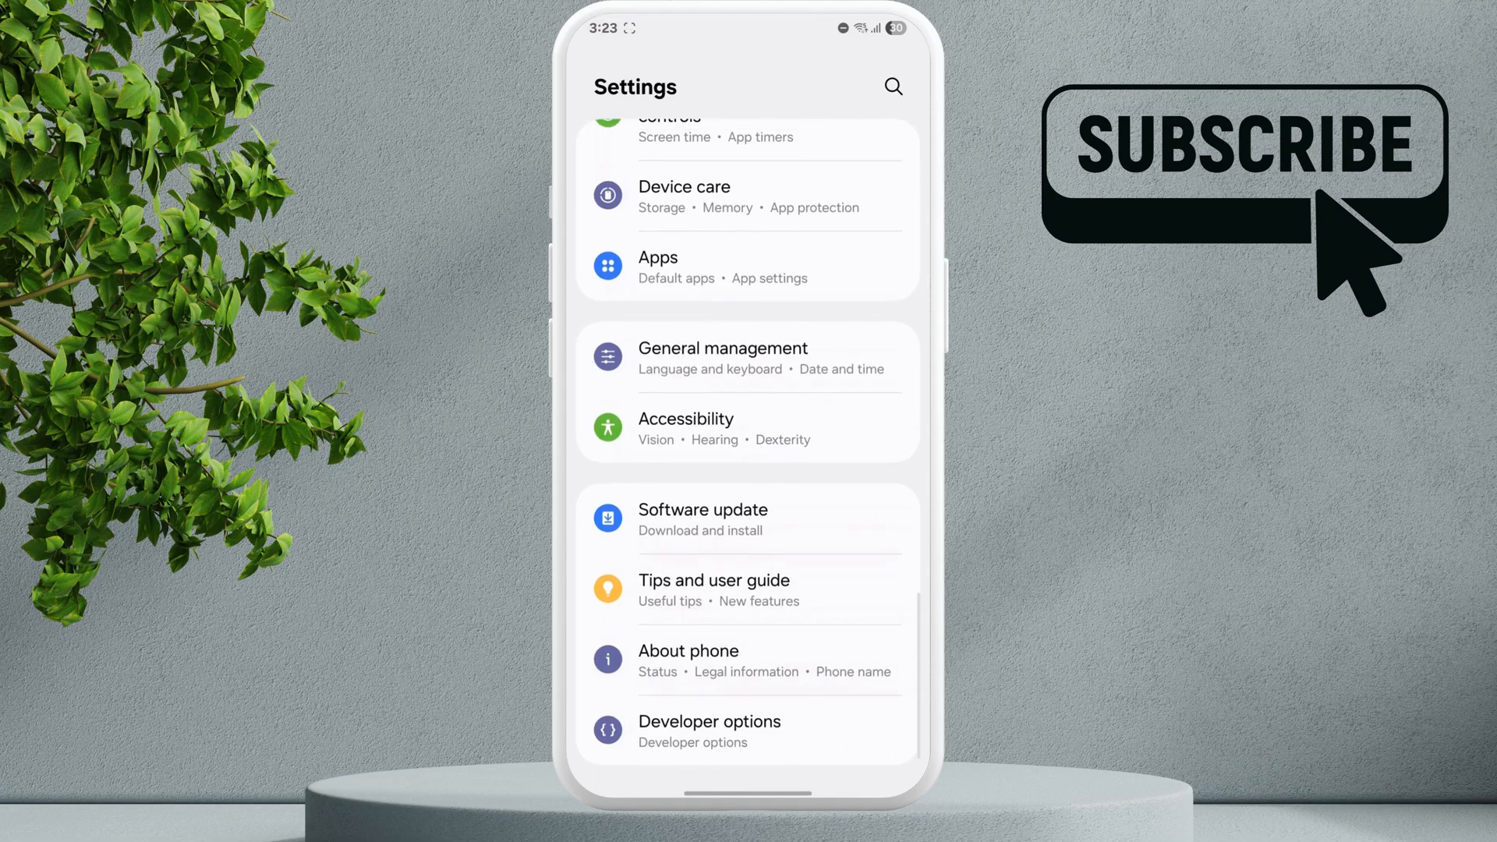
- In Developer options, search for USB routing and show Disable USB audio routing left switched off
click(711, 730)
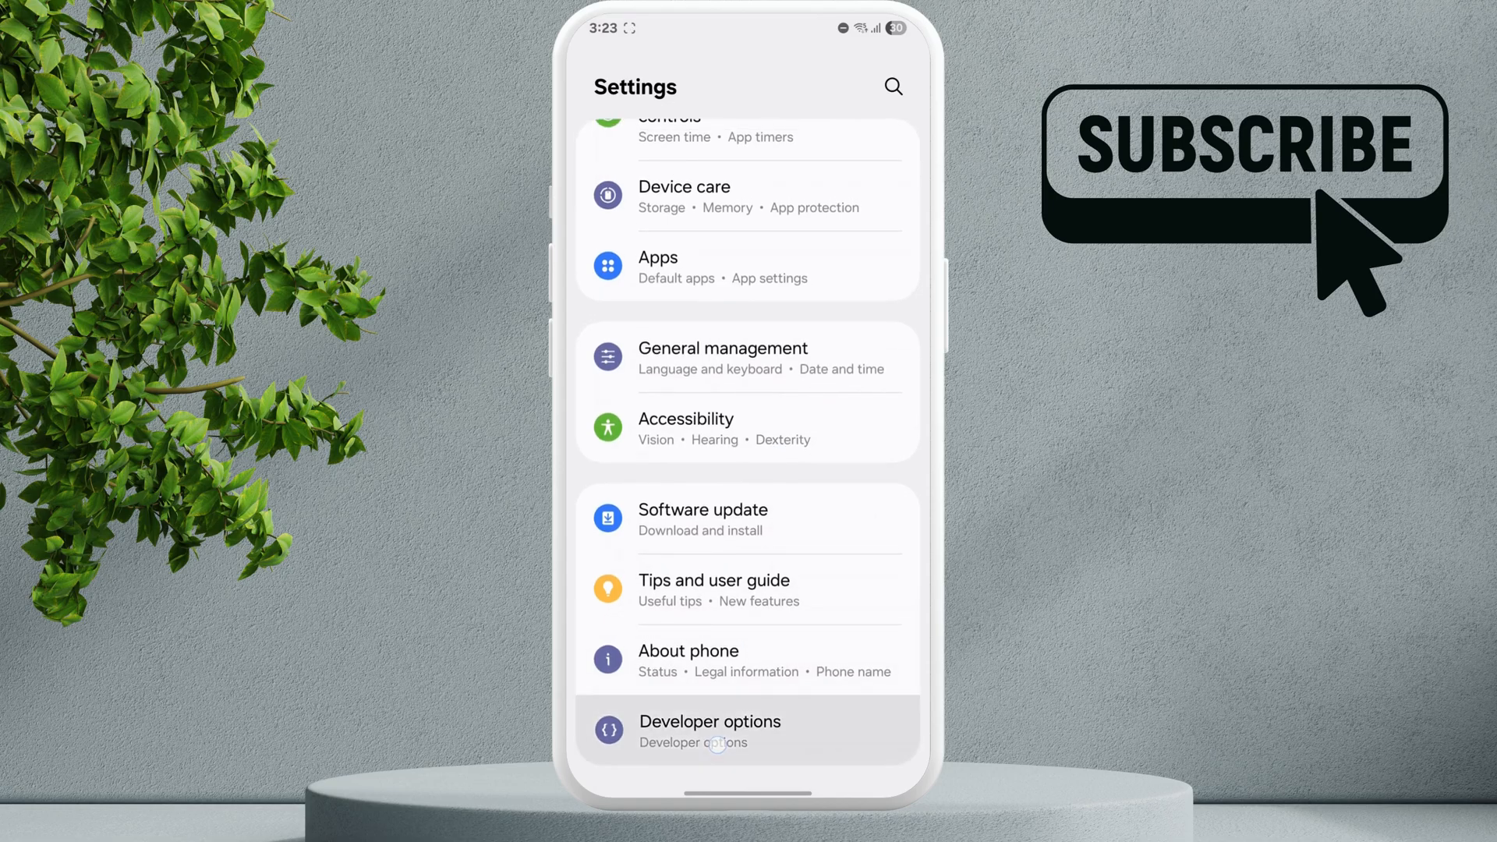
click(747, 728)
text(u)
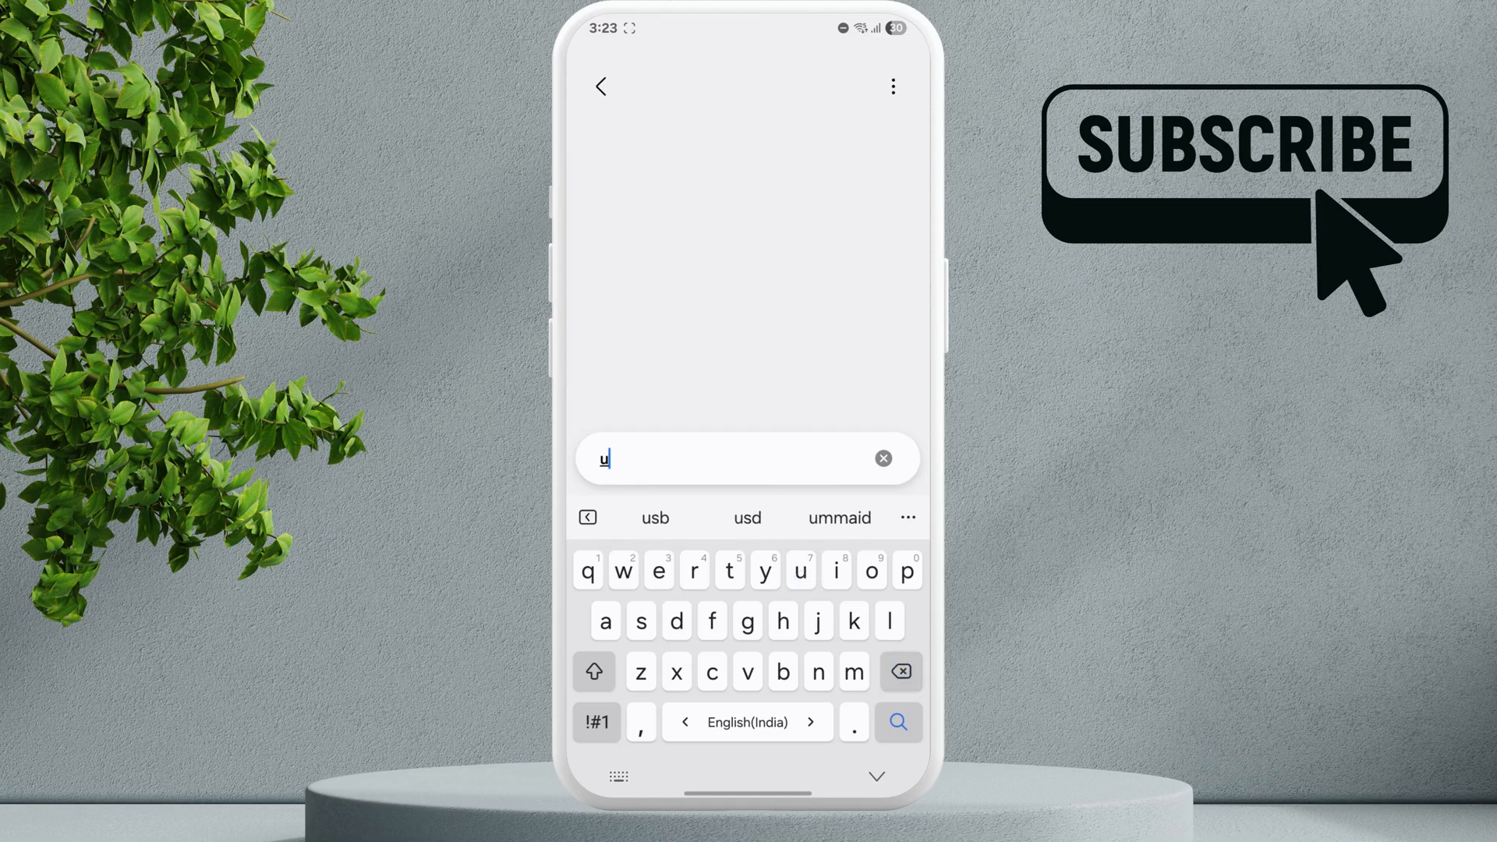
text(sb routi)
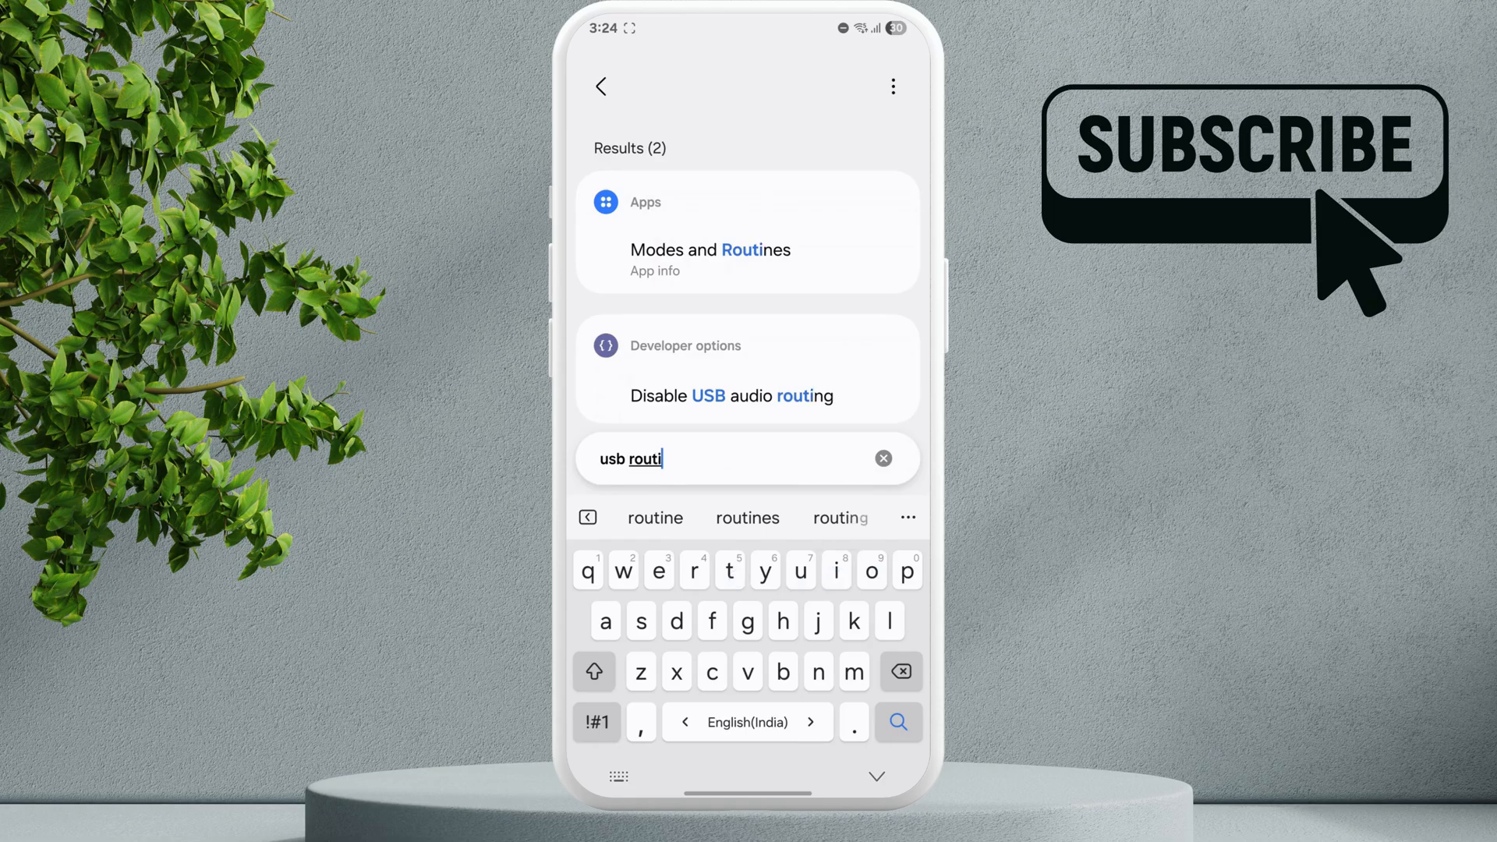
click(747, 395)
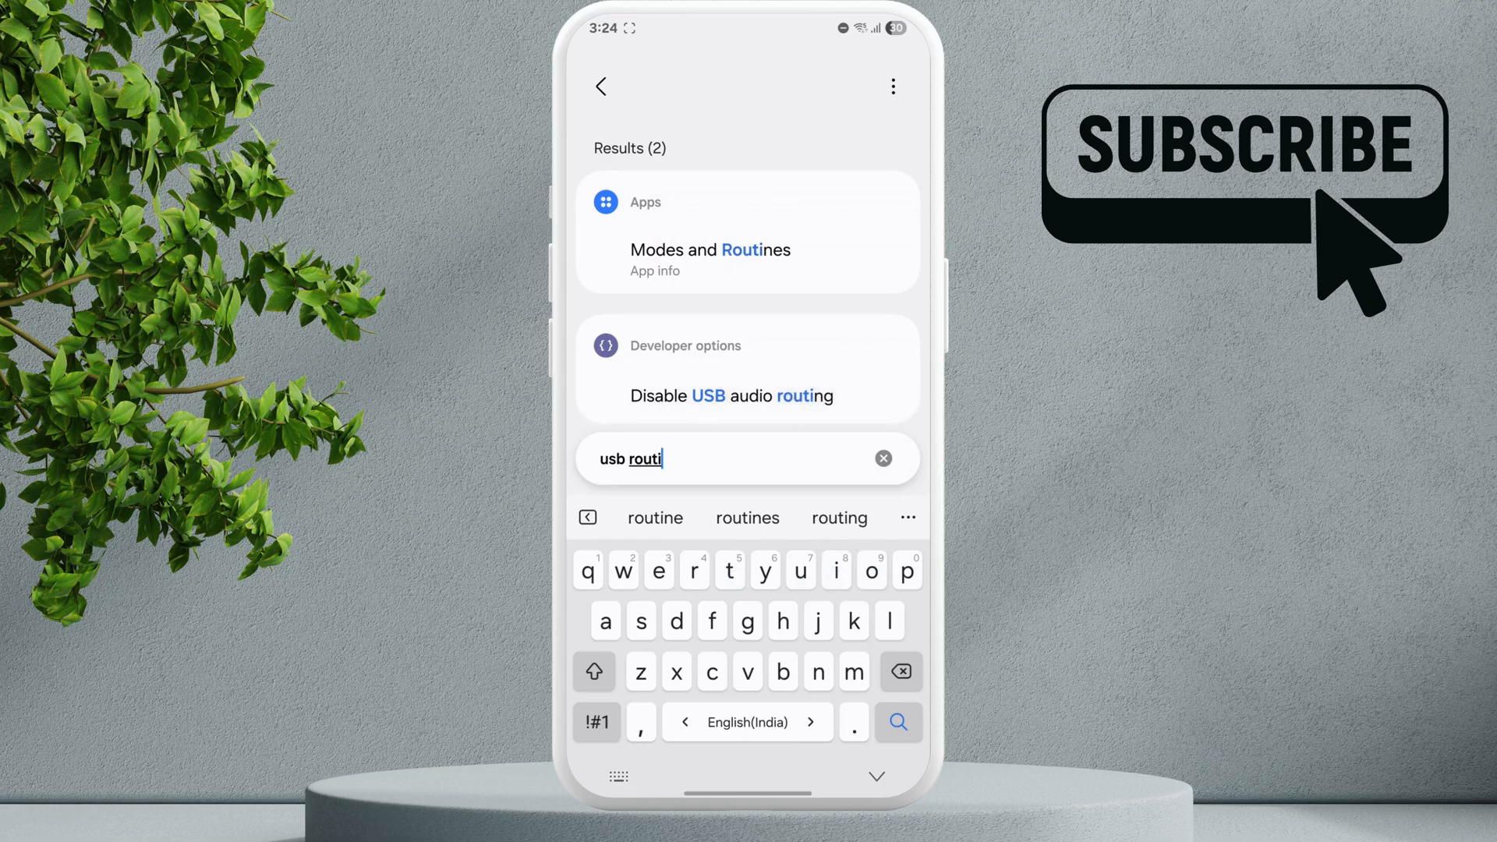
click(746, 368)
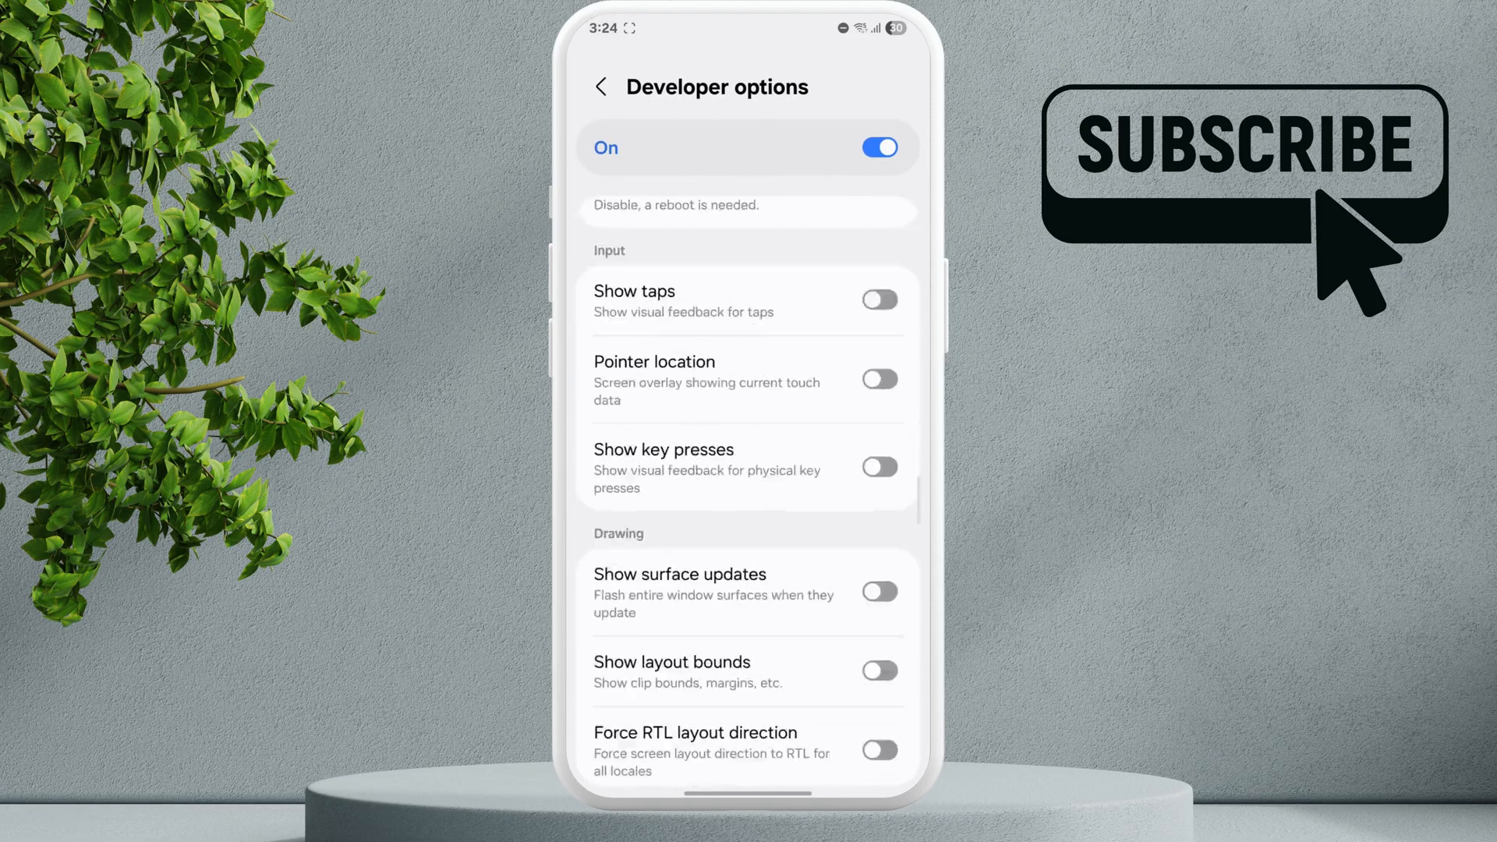
scroll(down, 3)
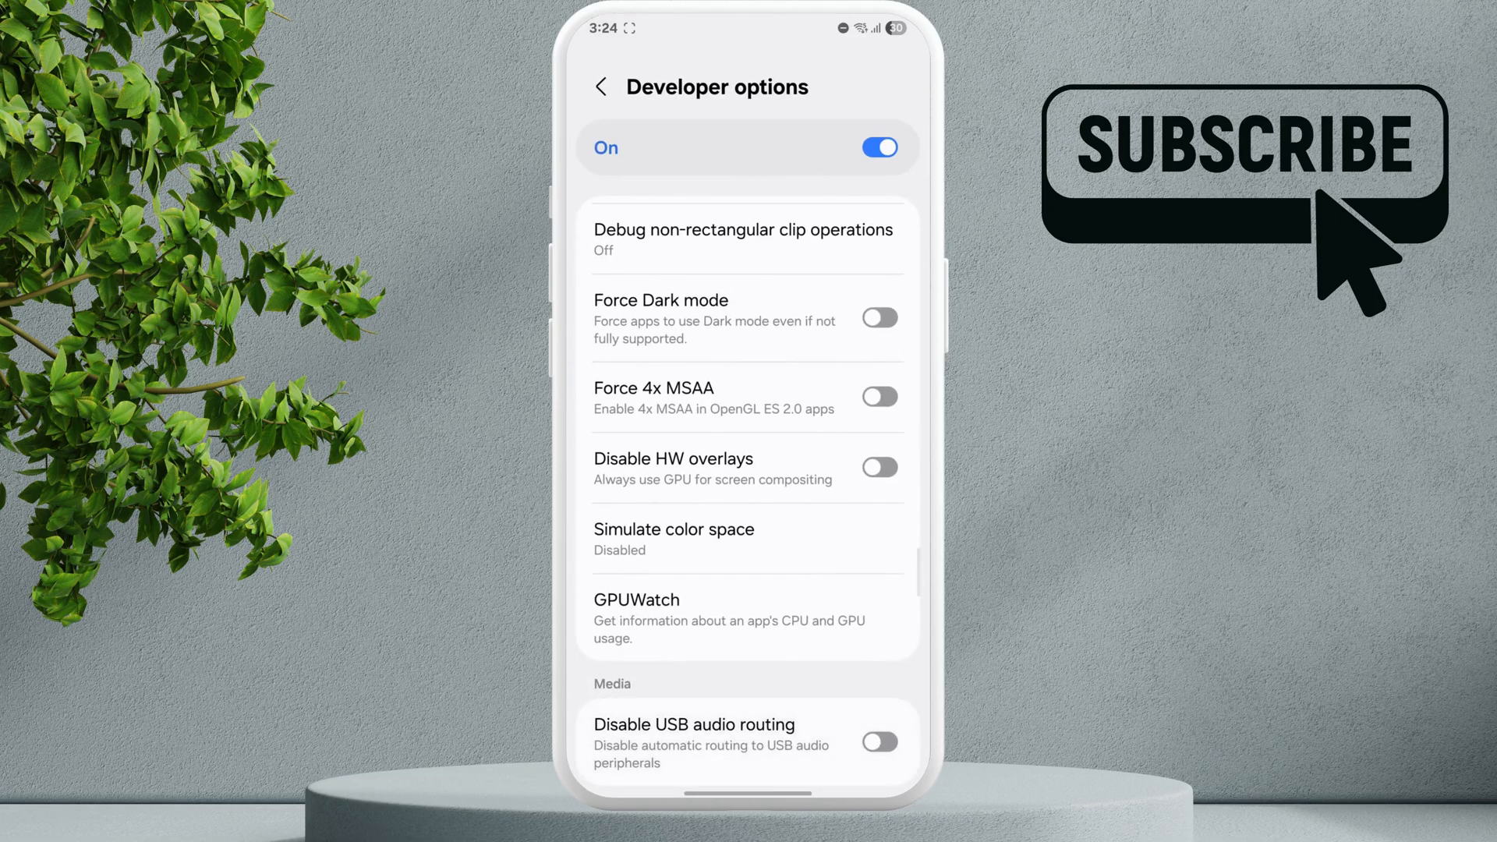